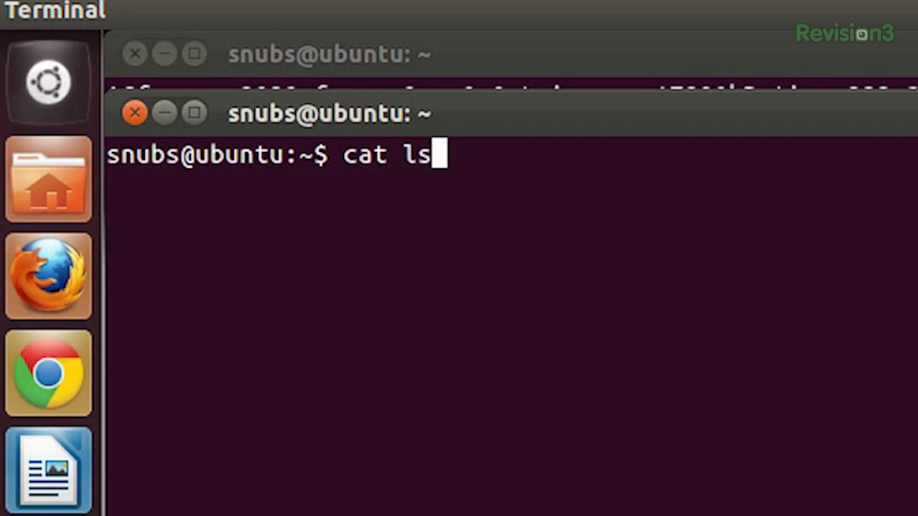
Run cat ls-output.txt, revealing the saved '/bin/usr cannot be accessed' error.
type("-output")
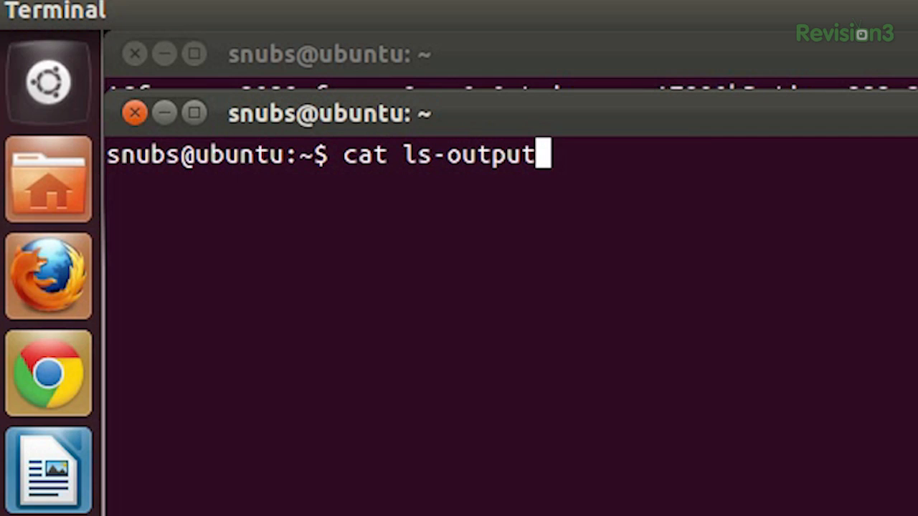
type(".txt")
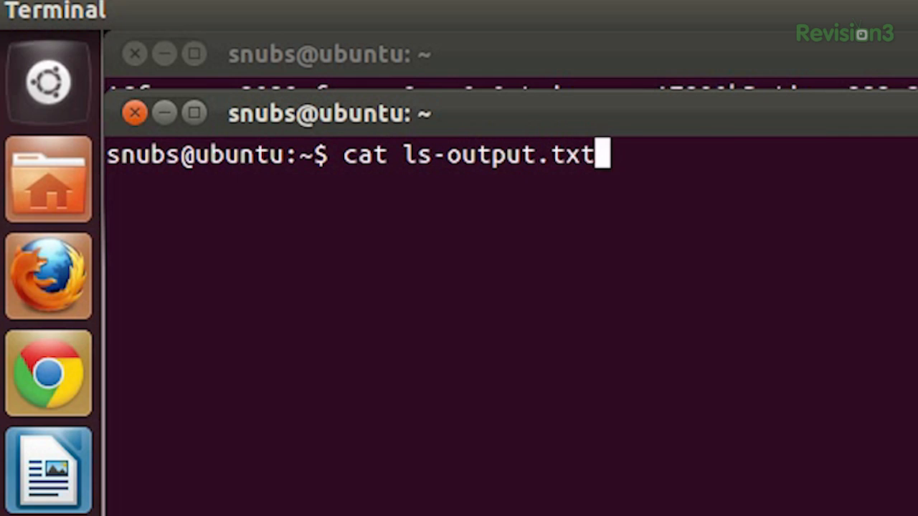
key("Return")
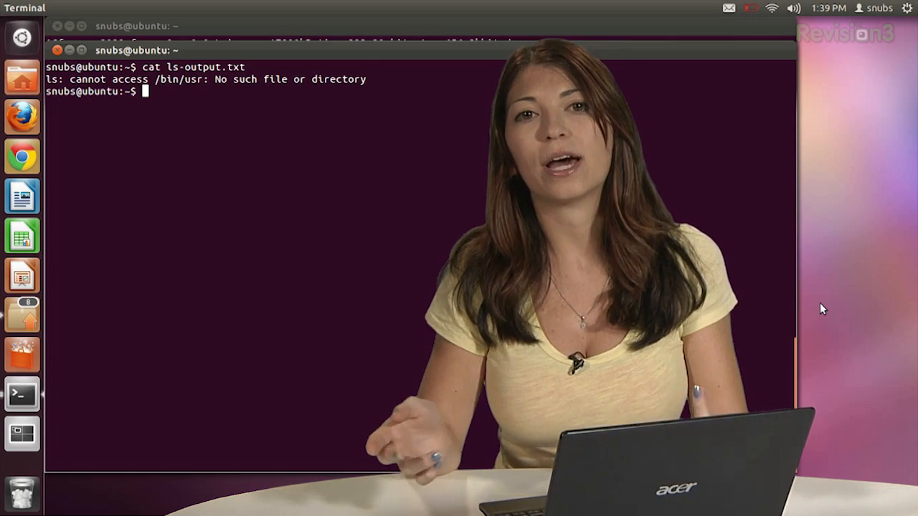
Enter a line naming the split parts hak.mpeg.001 through hak5.mpeg.009.
type("h")
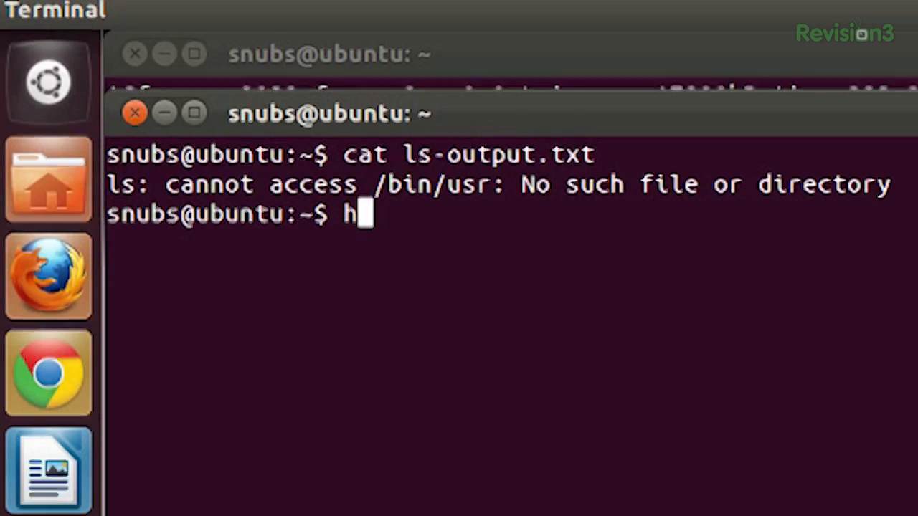
type("ak.mpeg.")
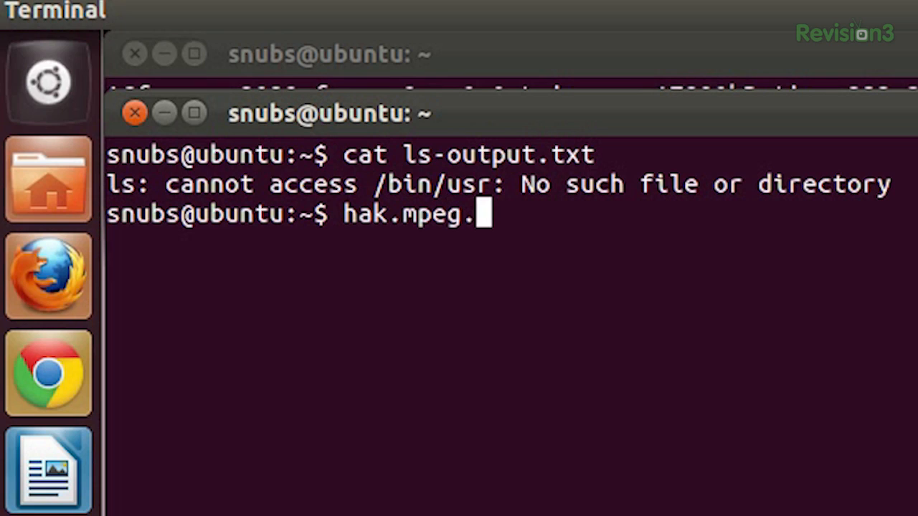
type("001")
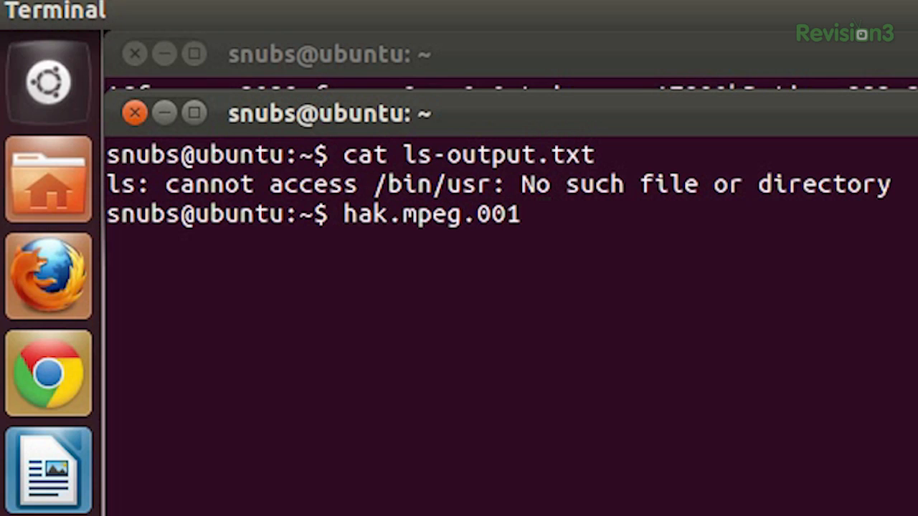
type("hak5.")
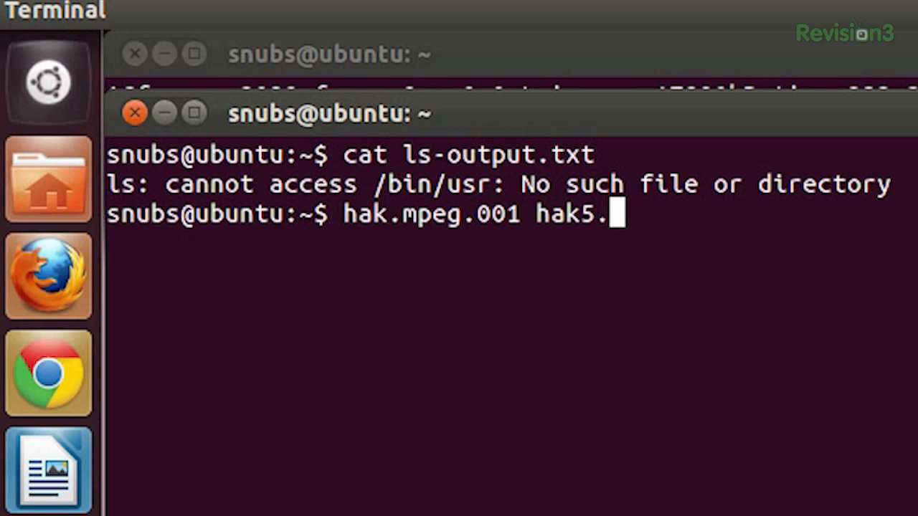
type("mpeg.")
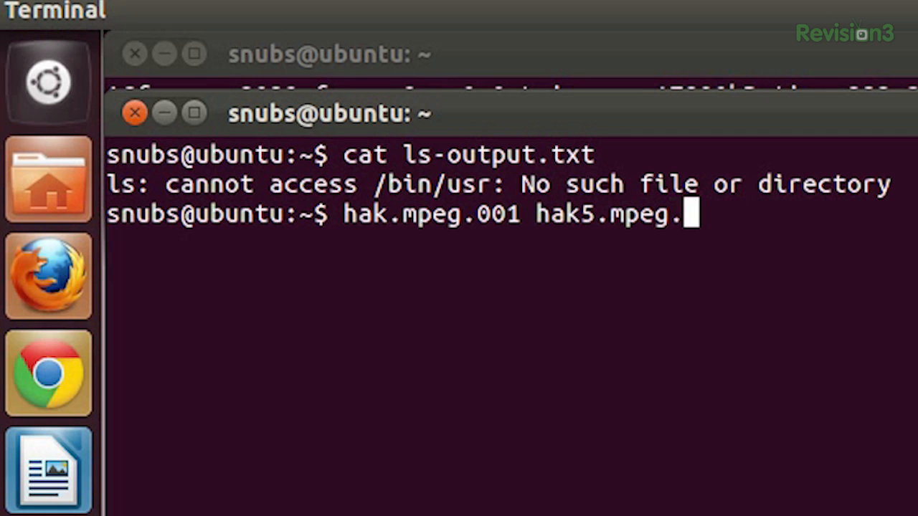
type("009")
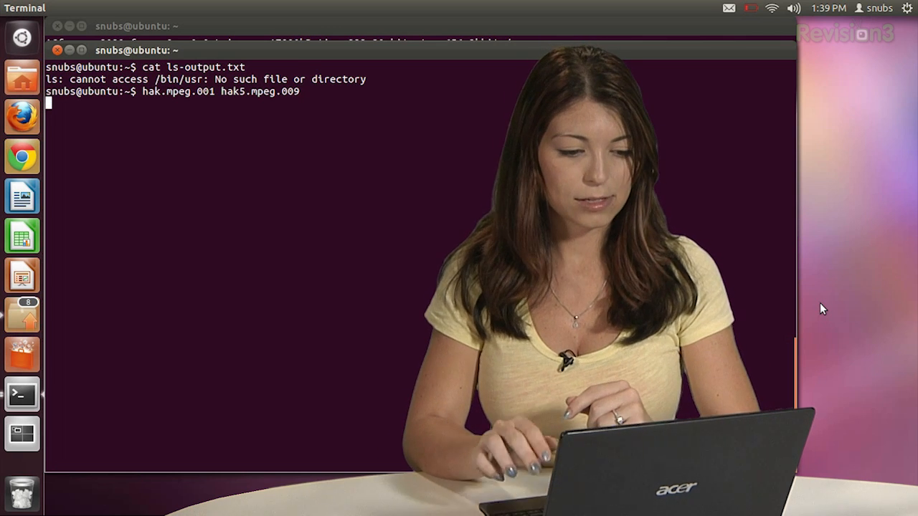
key("Return")
type("cat ha")
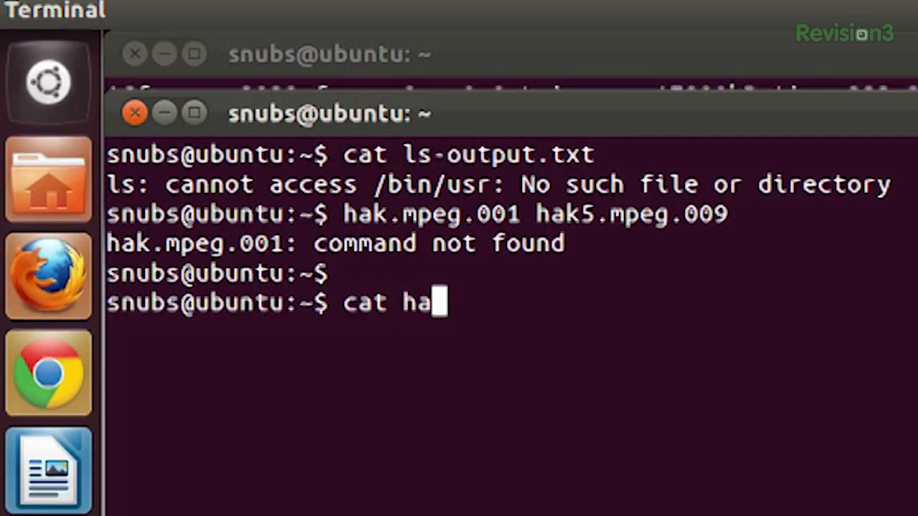
Run cat hak5.mpeg.0* > hak5.mpeg, which fails with 'No such file or directory'.
type("k5.")
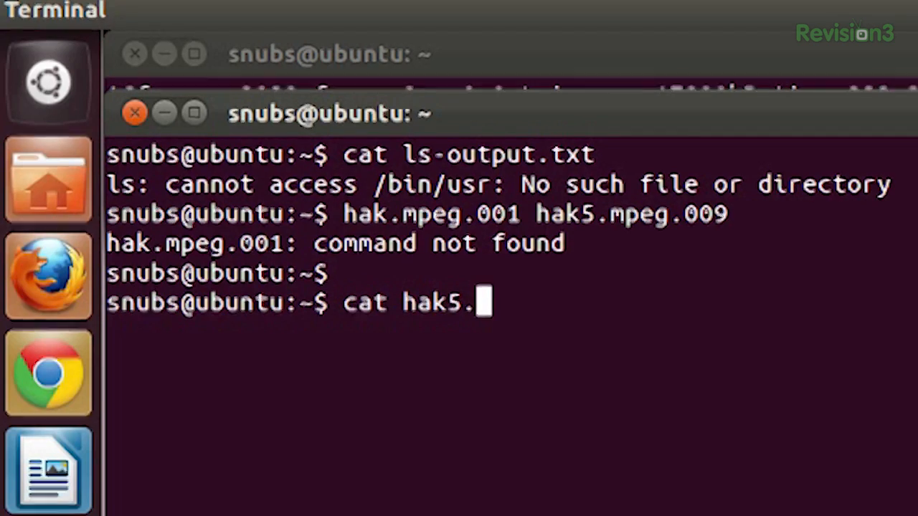
type("mpeg.")
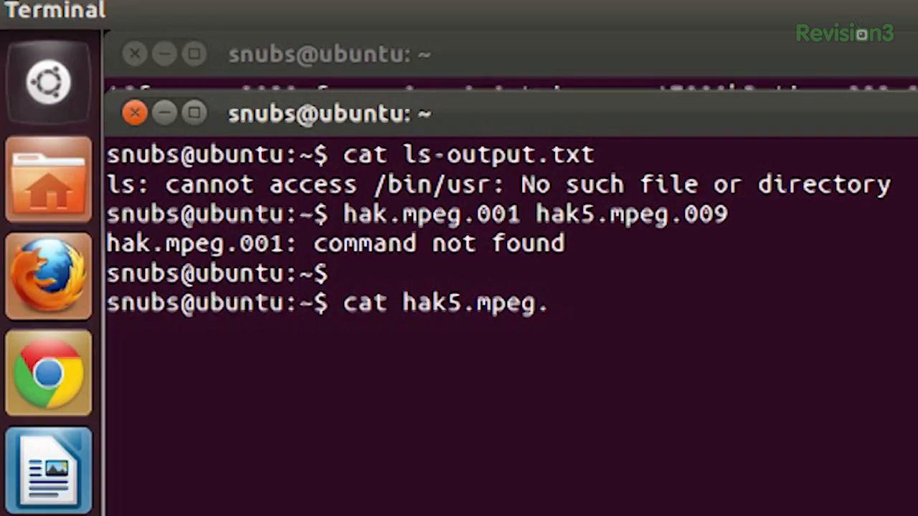
type("0*")
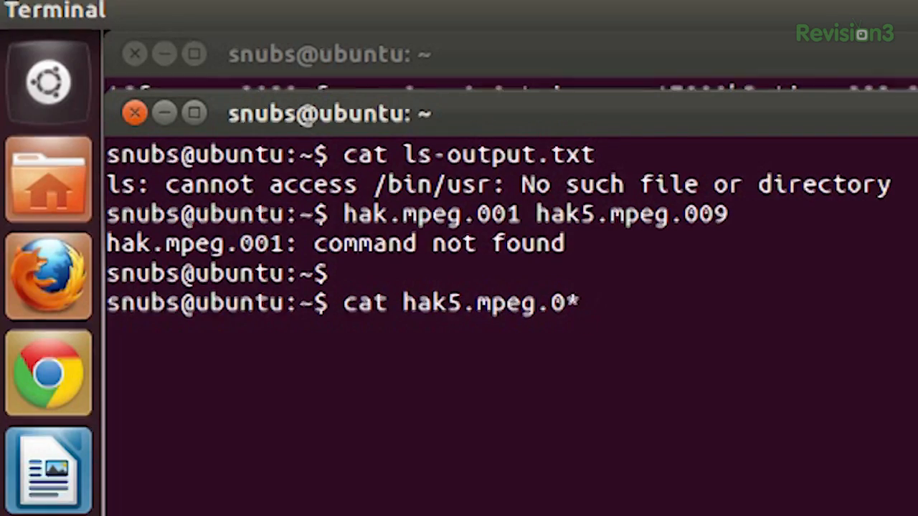
type(">")
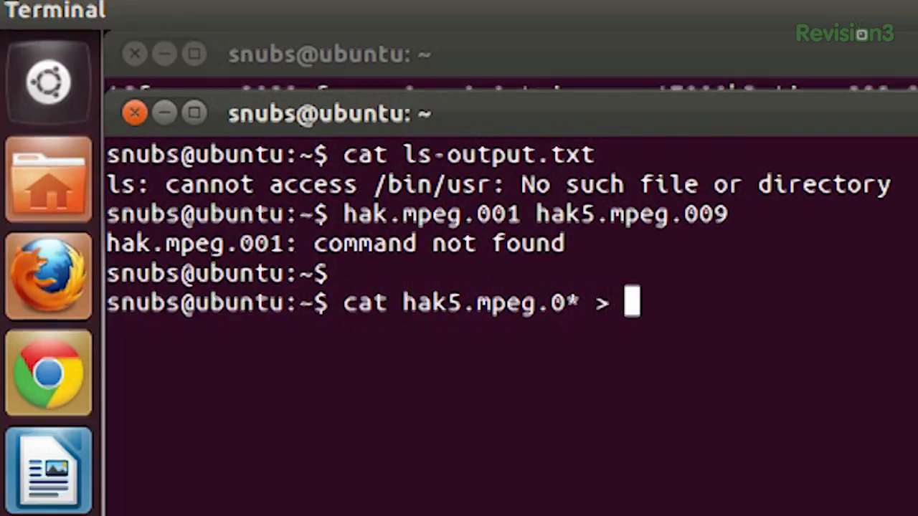
type("hak5.")
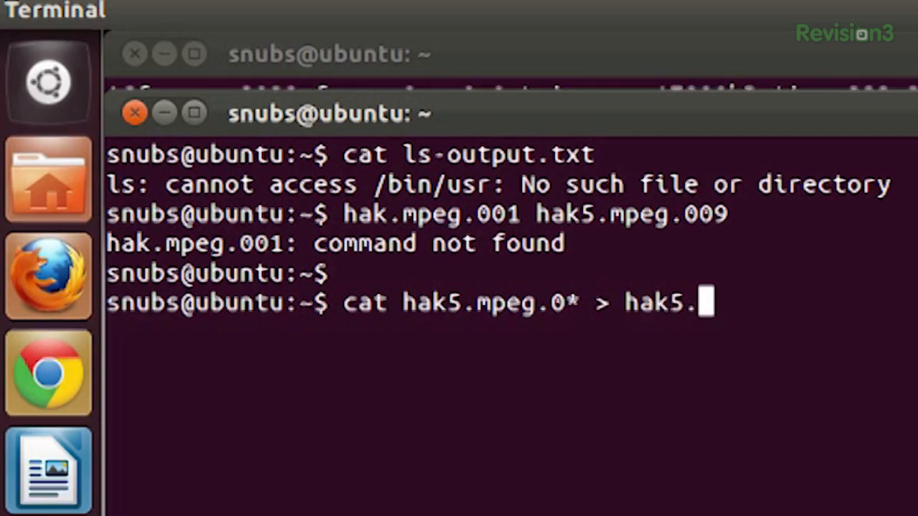
type("mpeg")
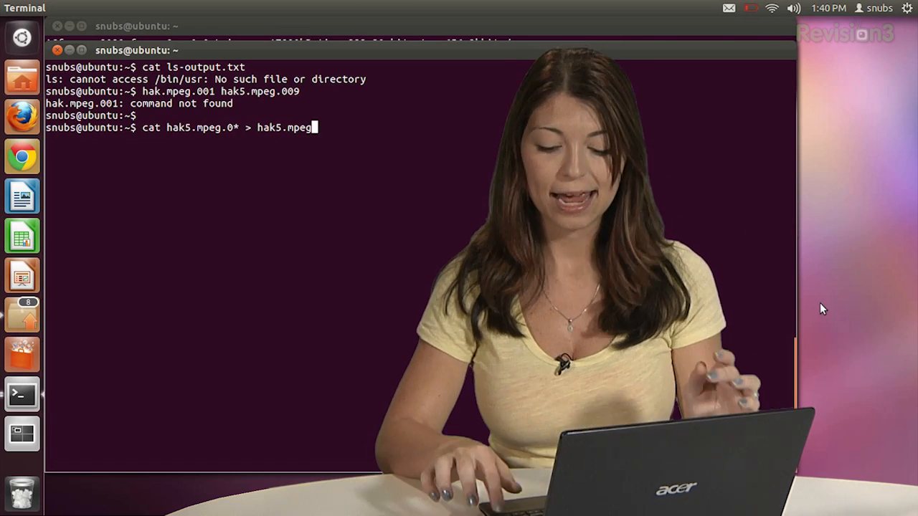
key("Return")
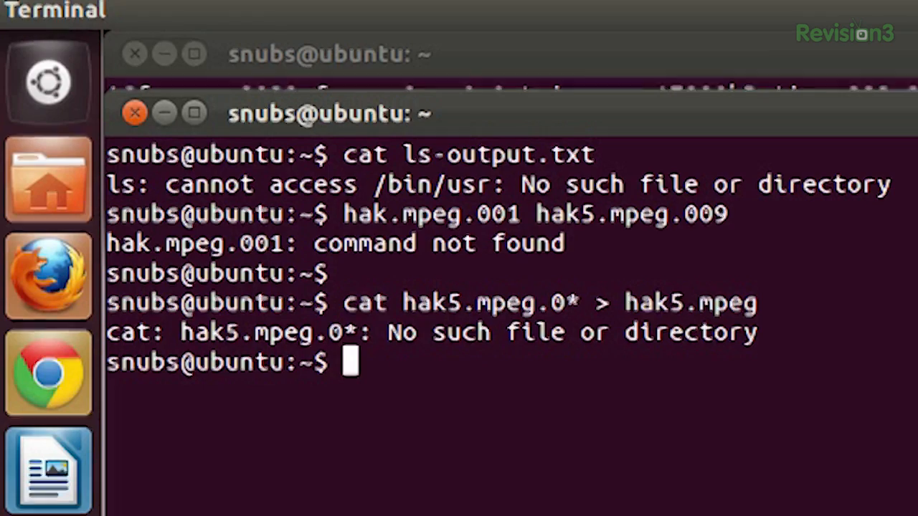
Run plain cat and have 'trust your technolust' echoed back to the screen.
type("cat")
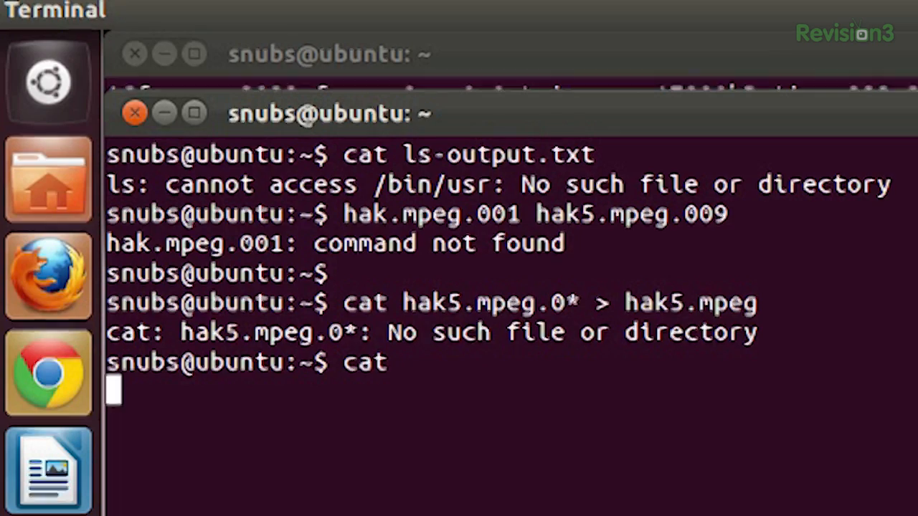
type("trust yout")
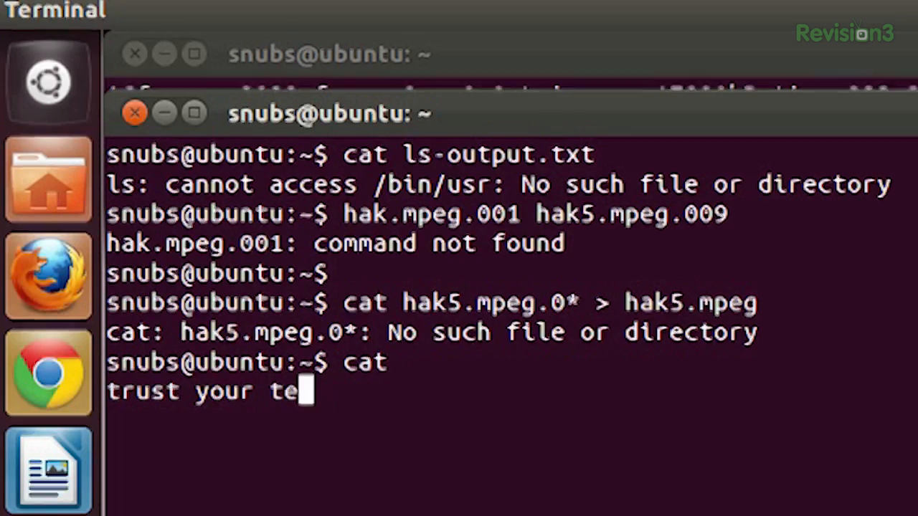
type("chnolusttrust your technolust")
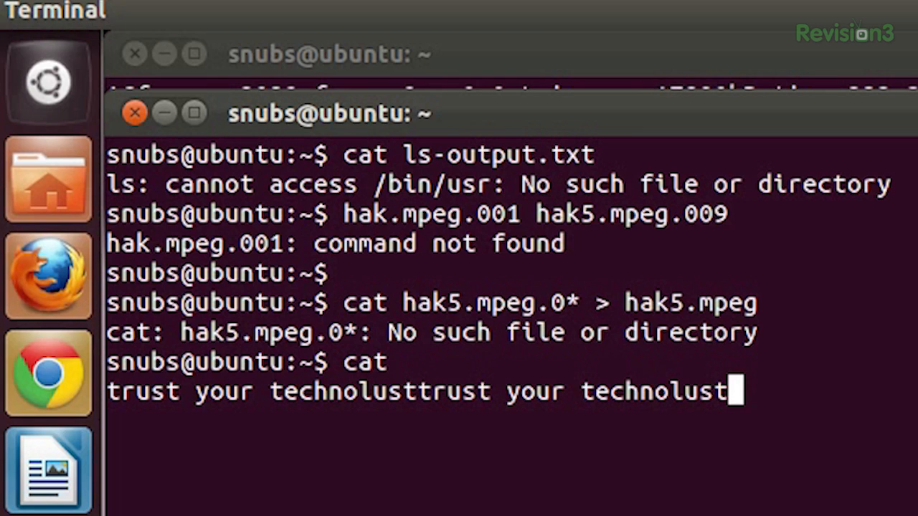
key("Return")
type("cat")
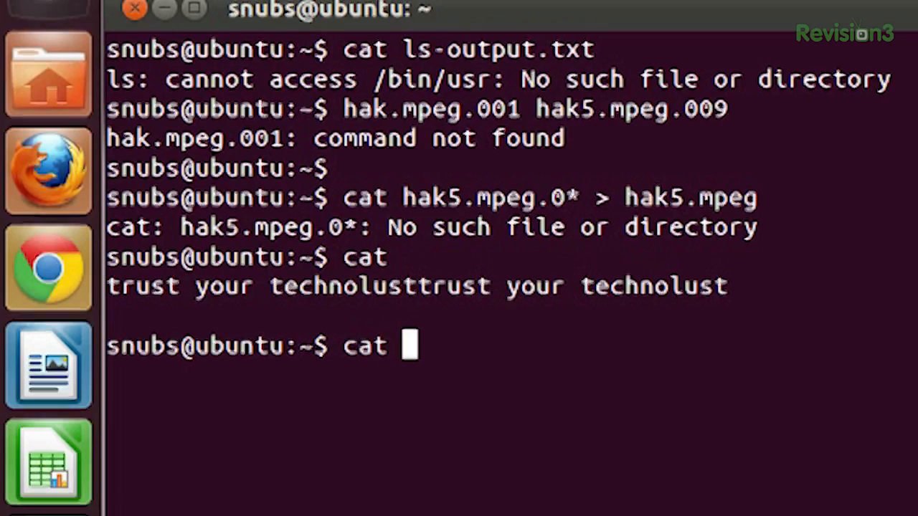
Write 'trust your technolust' into trust.txt via cat > trust.txt, ending with Ctrl+D.
type("> tr")
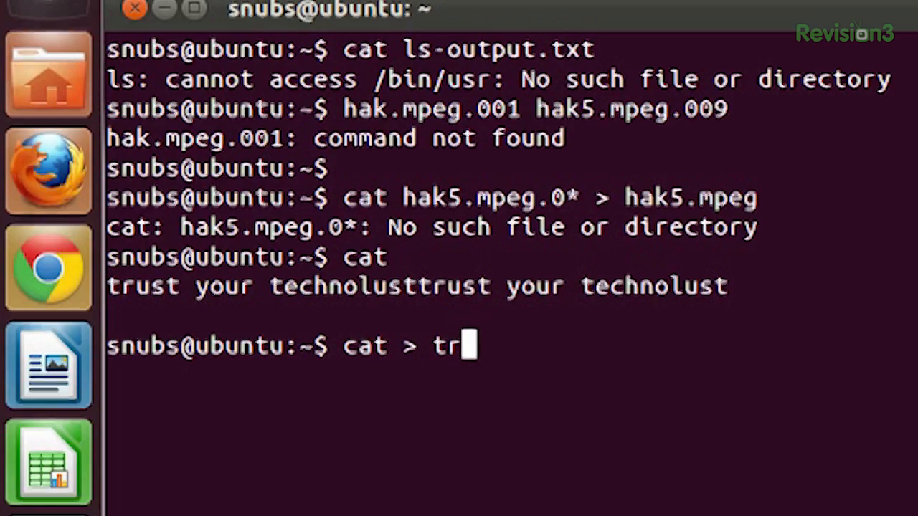
type("ust.txt")
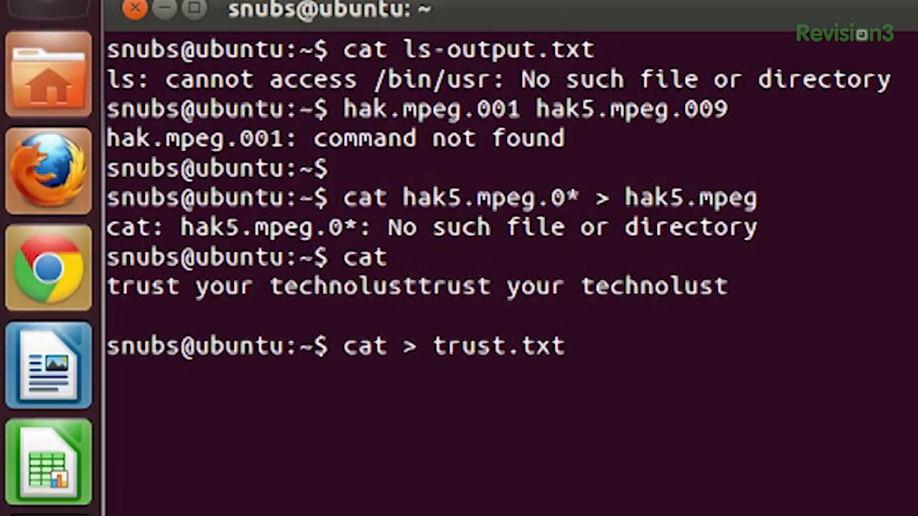
key("Return")
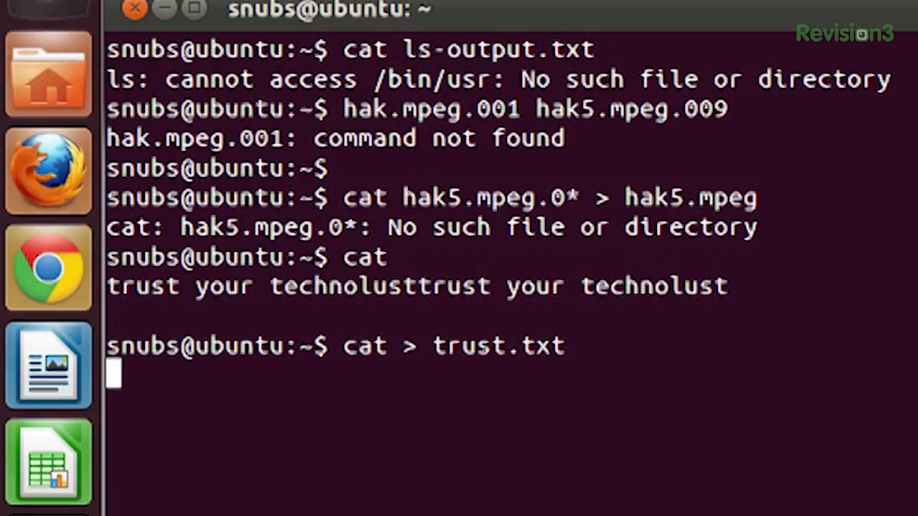
type("trust y")
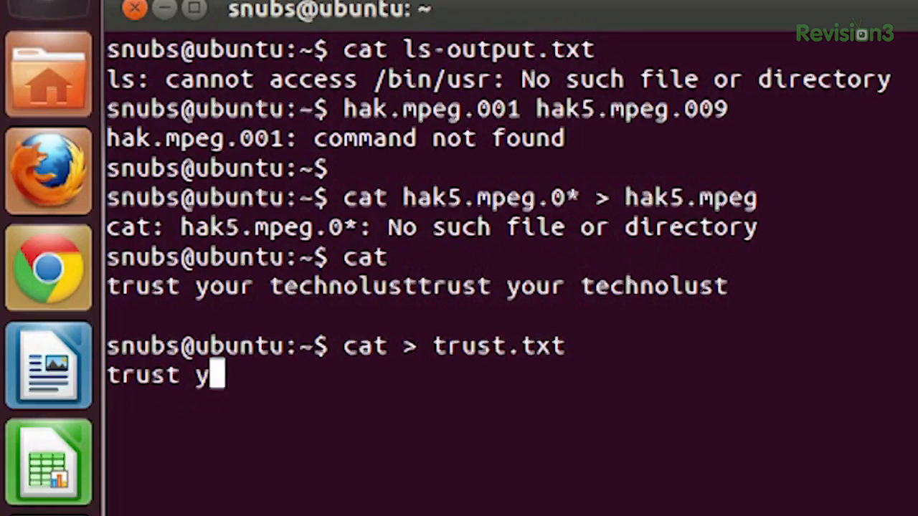
type("our technol")
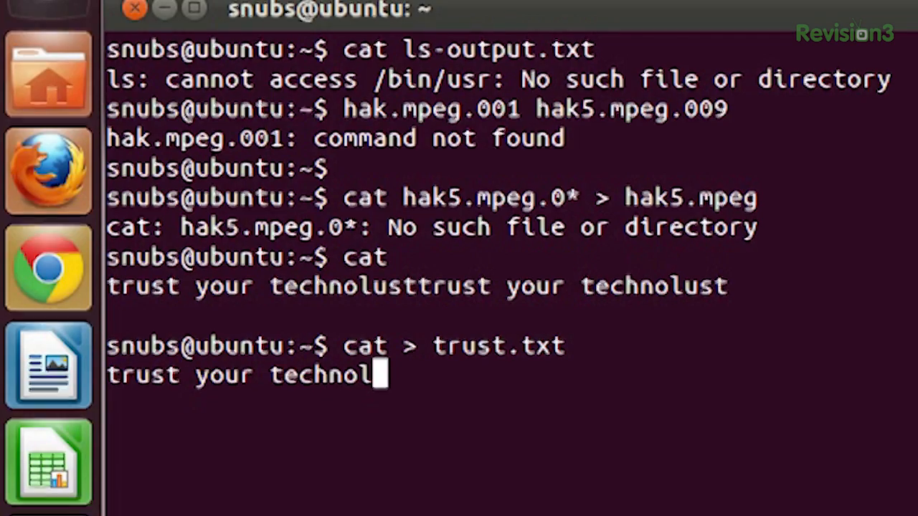
type("ust")
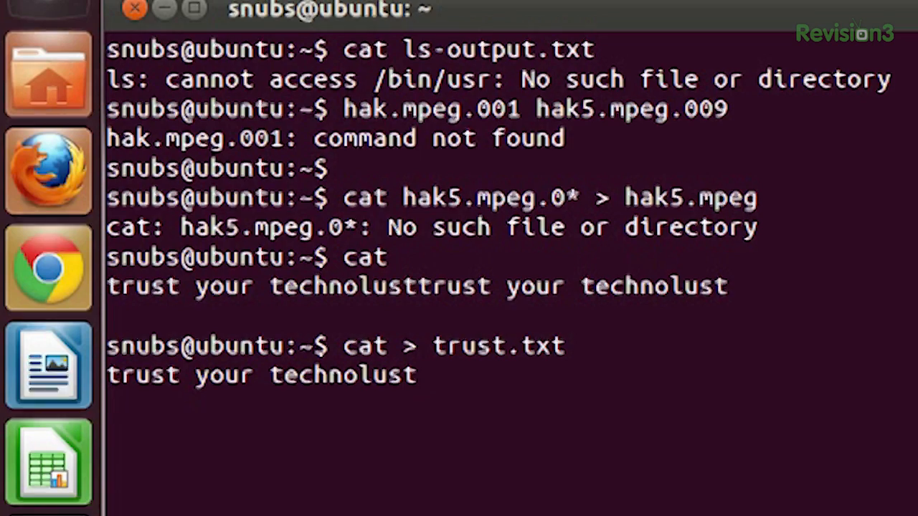
key("ctrl+d")
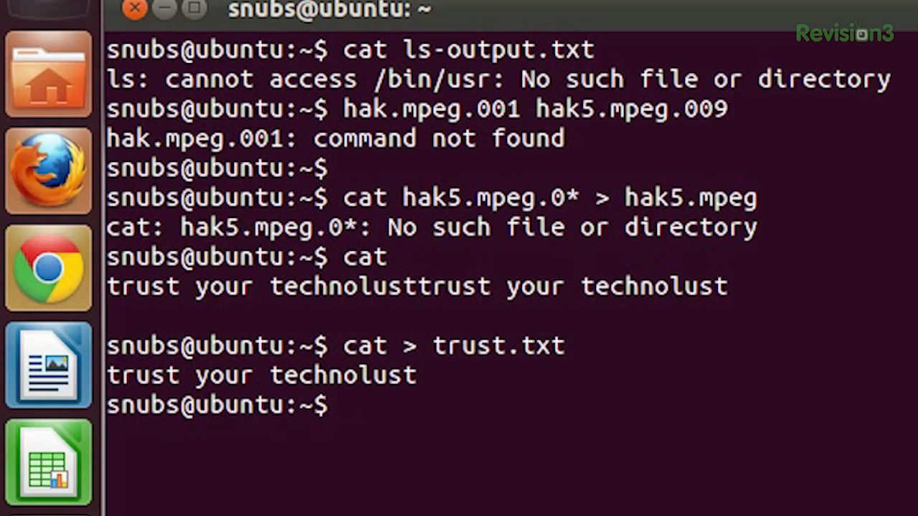
Print trust.txt with cat, then enter cat < trust.txt to read it via input redirection.
type("cat")
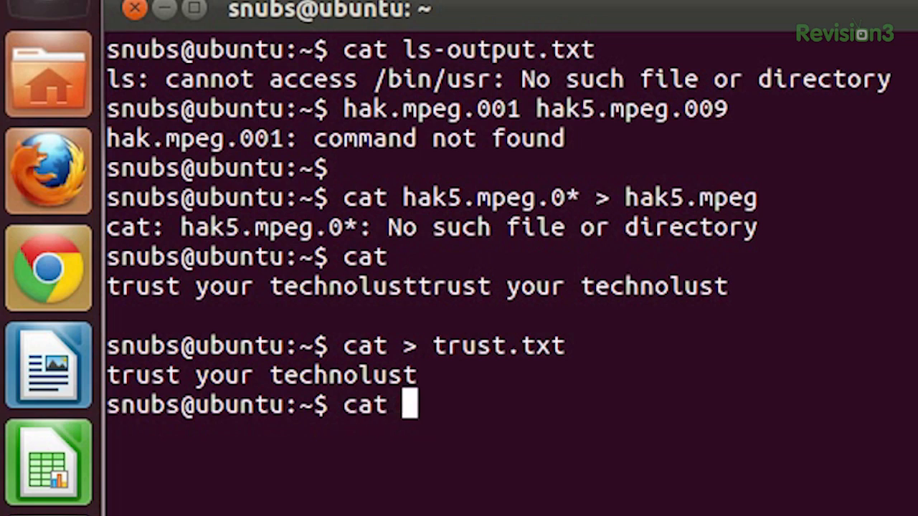
type("trust.txt")
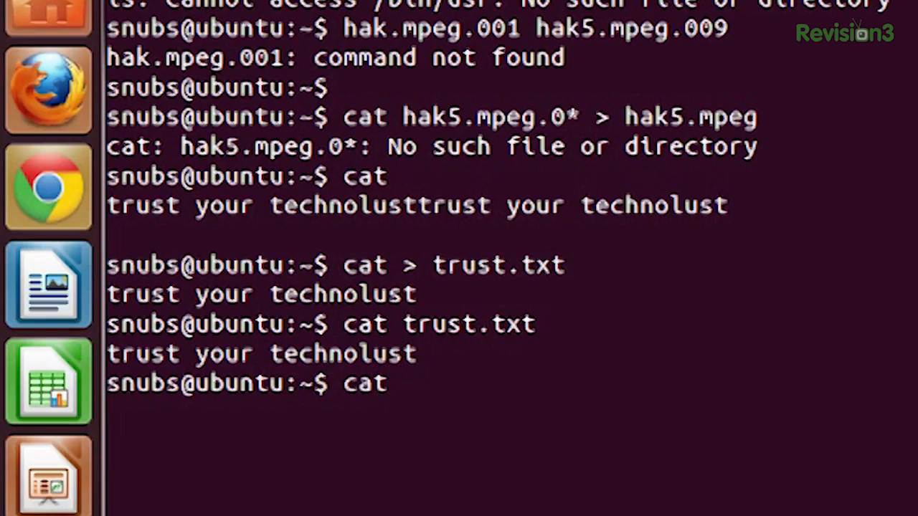
type("< t")
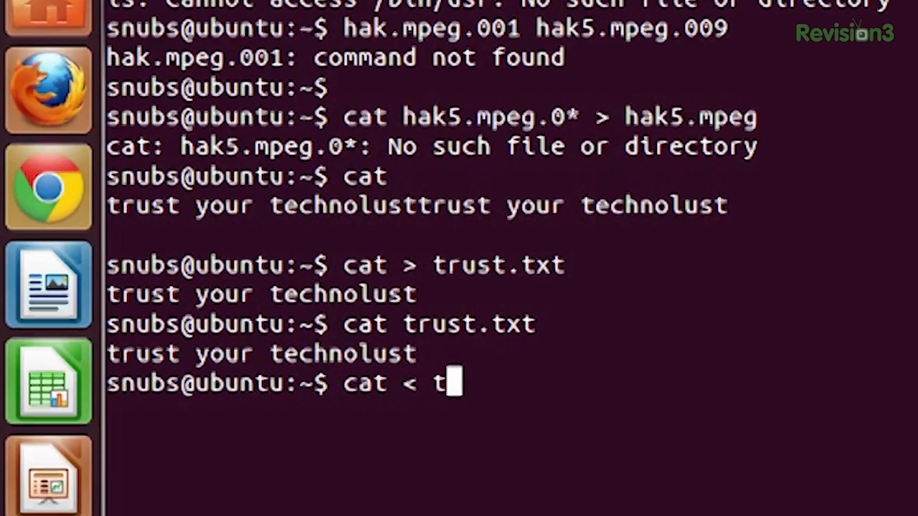
type("rust.txt")
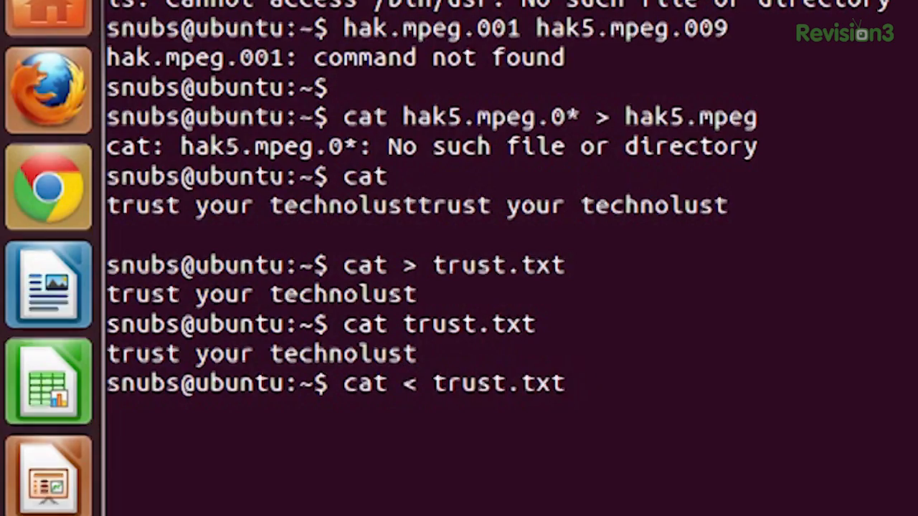